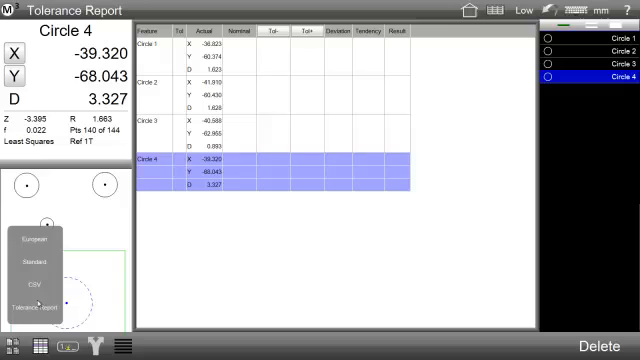
View the four circles' results as European, then CSV, then Tolerance Report
click(26, 240)
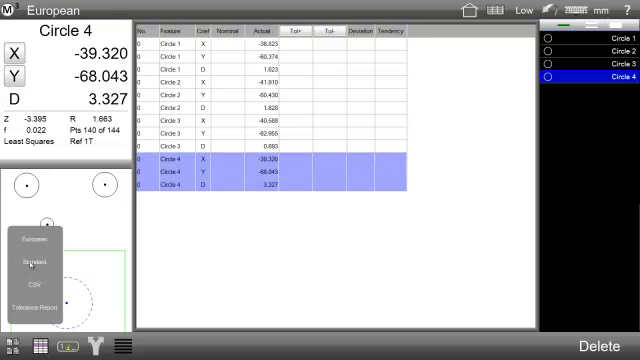
click(36, 263)
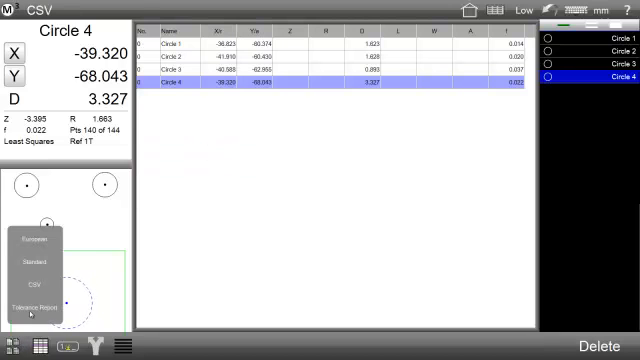
click(39, 301)
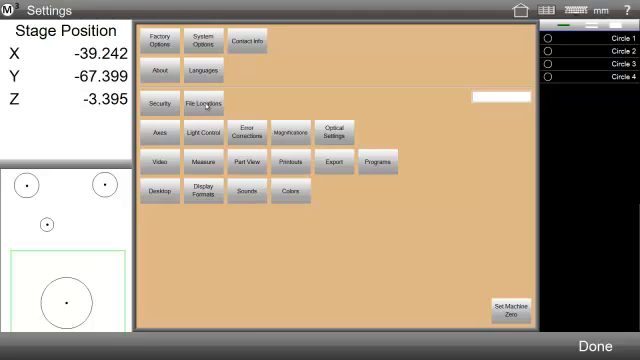
Check the File Locations settings, then view the Export File settings (DataFile, column headers, auto-numbering)
click(203, 103)
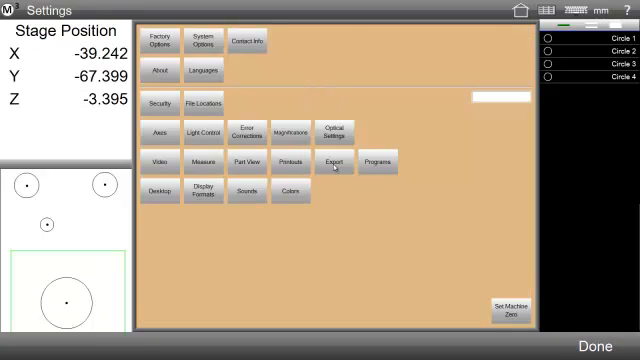
click(334, 161)
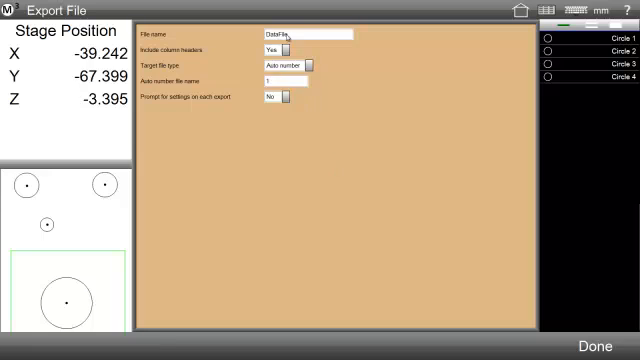